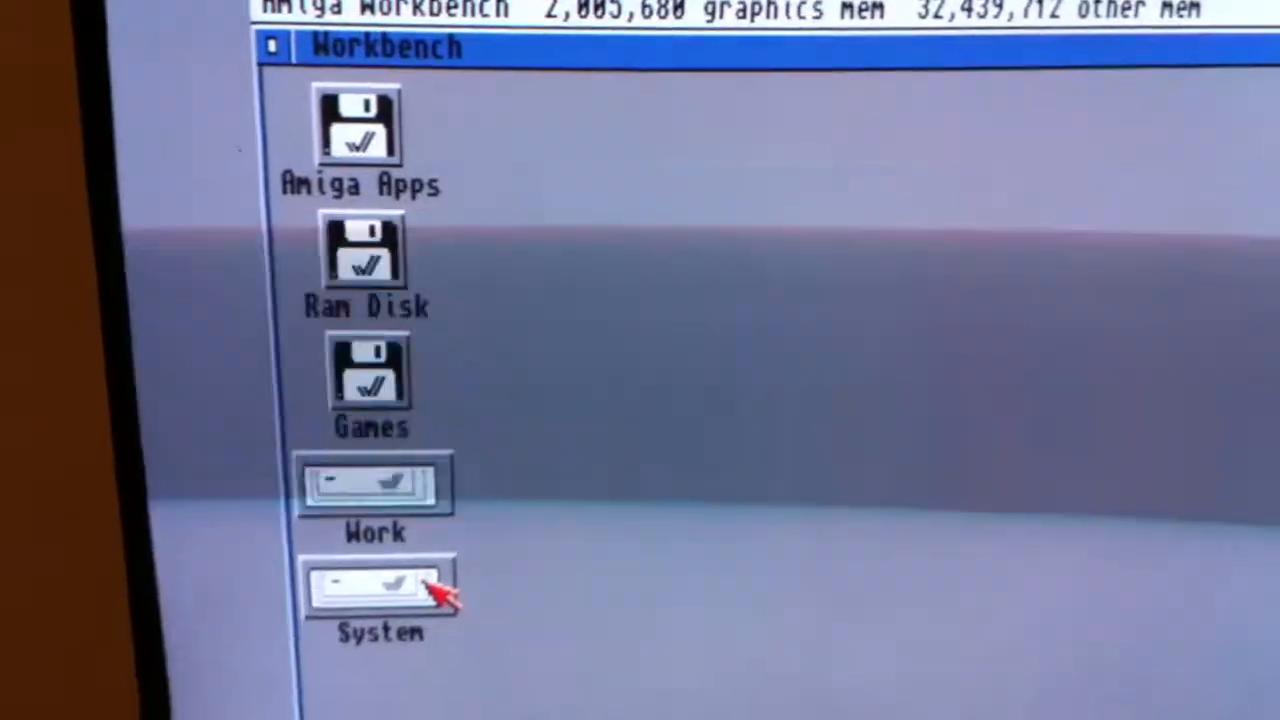
Step: Open the System disk and then its Prefs drawer listing the preference tools
double_click(378, 590)
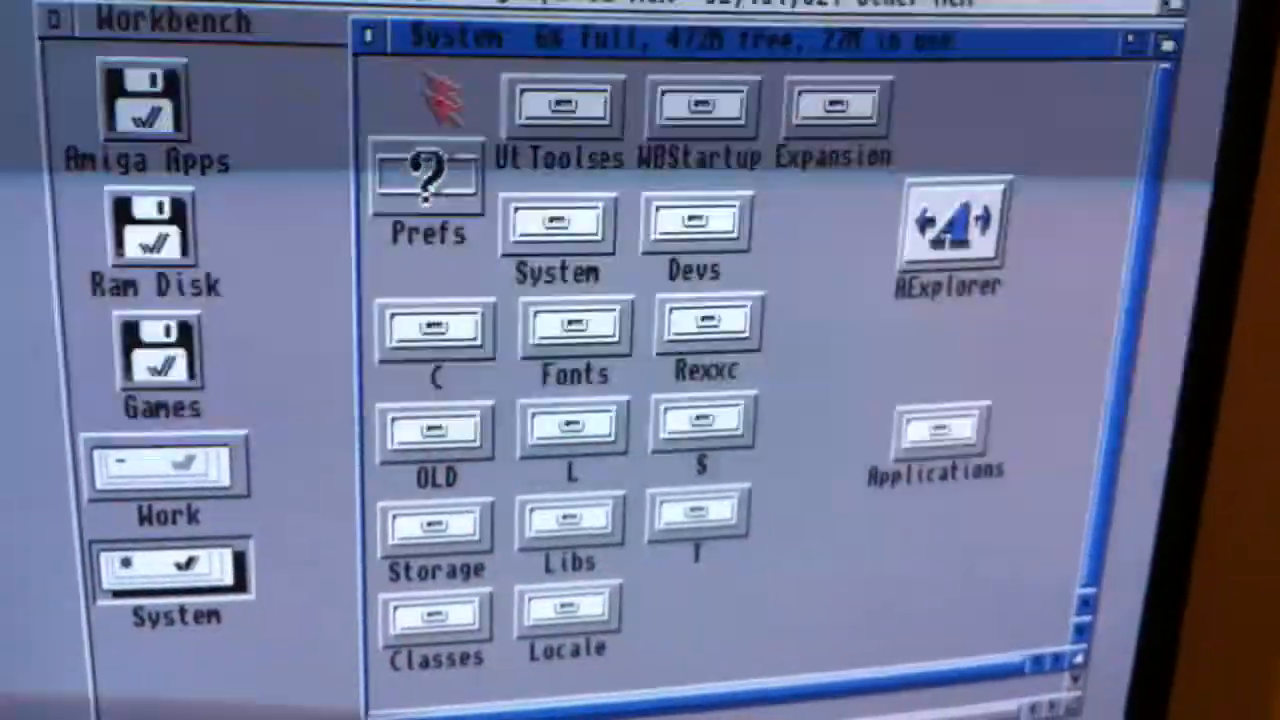
double_click(424, 184)
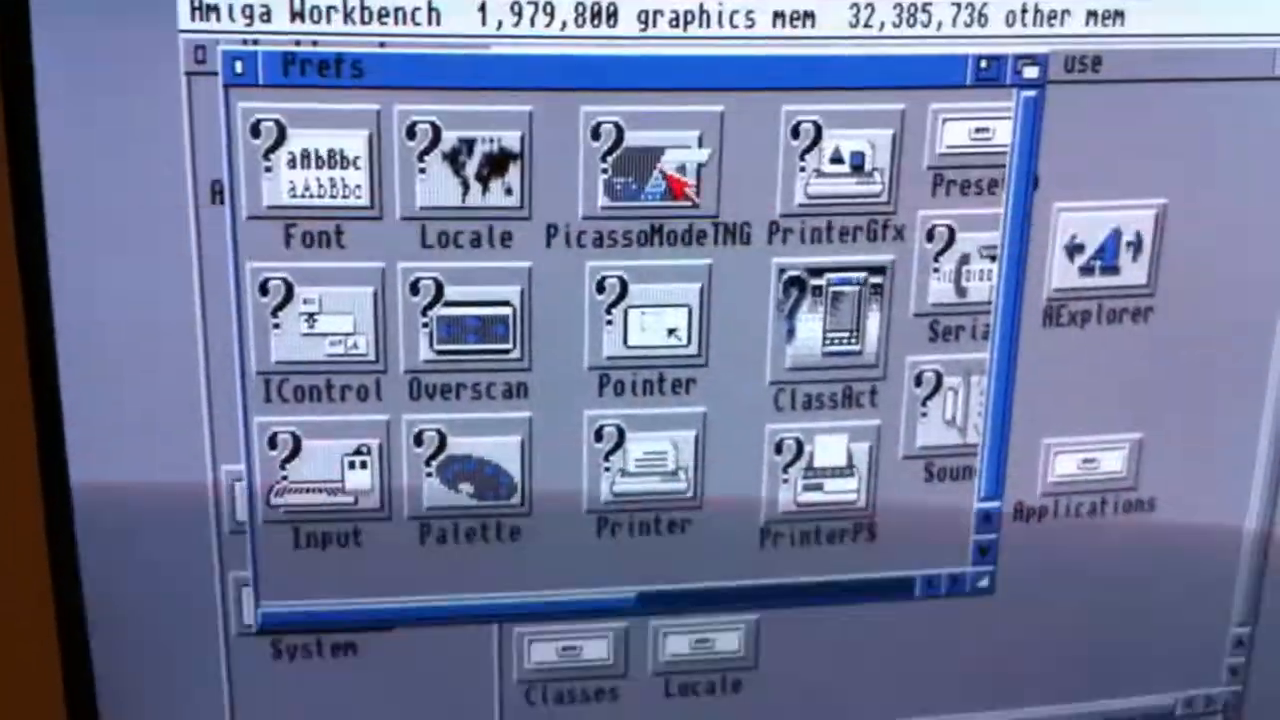
double_click(644, 160)
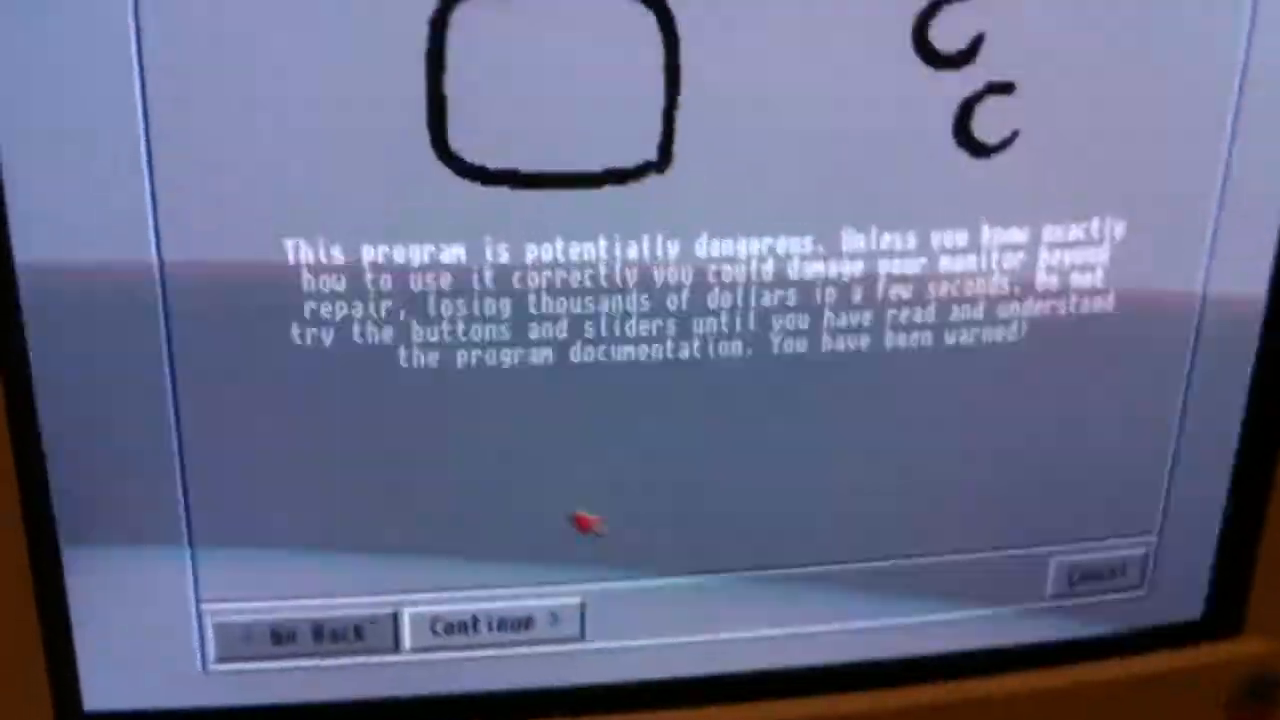
left_click(490, 620)
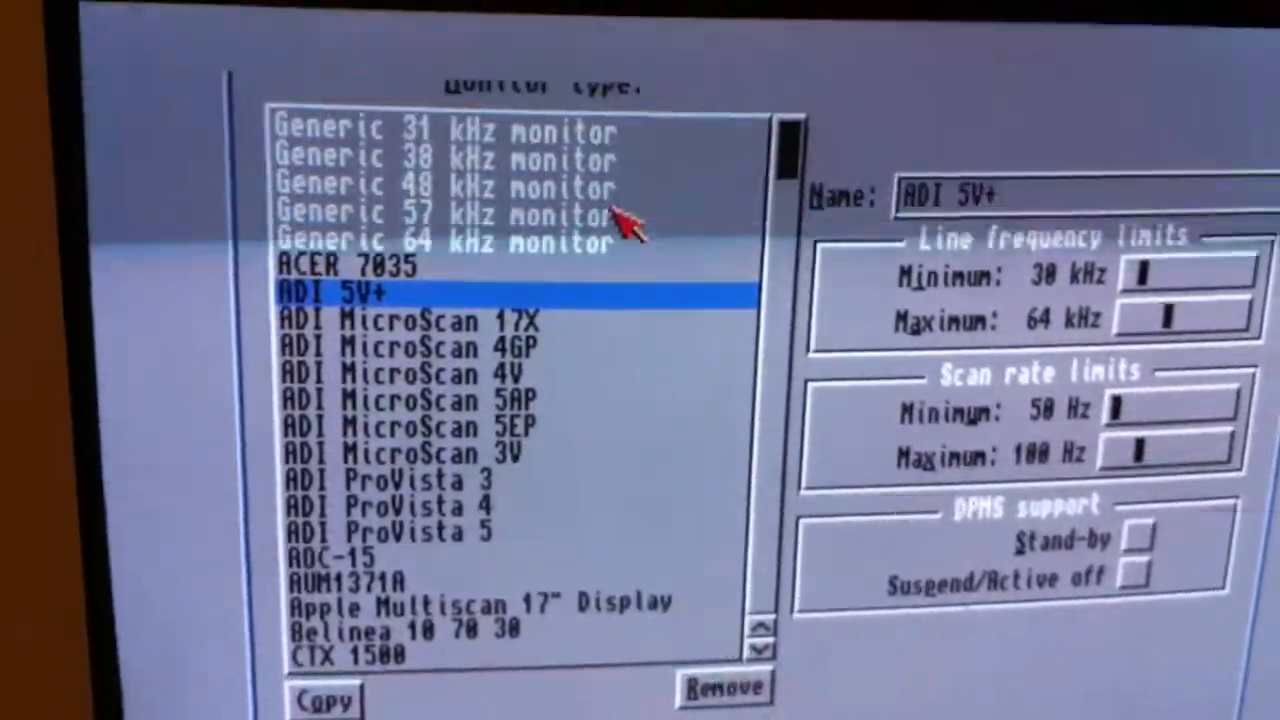
left_click(440, 244)
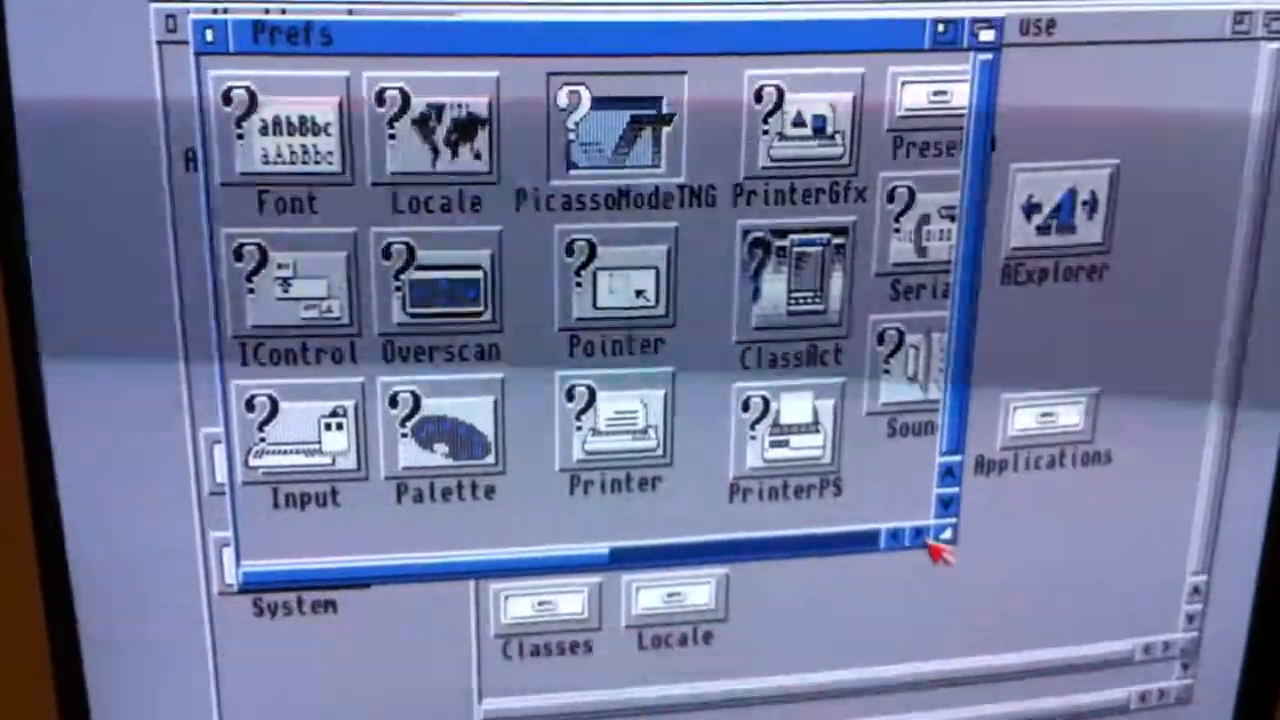
left_click(918, 532)
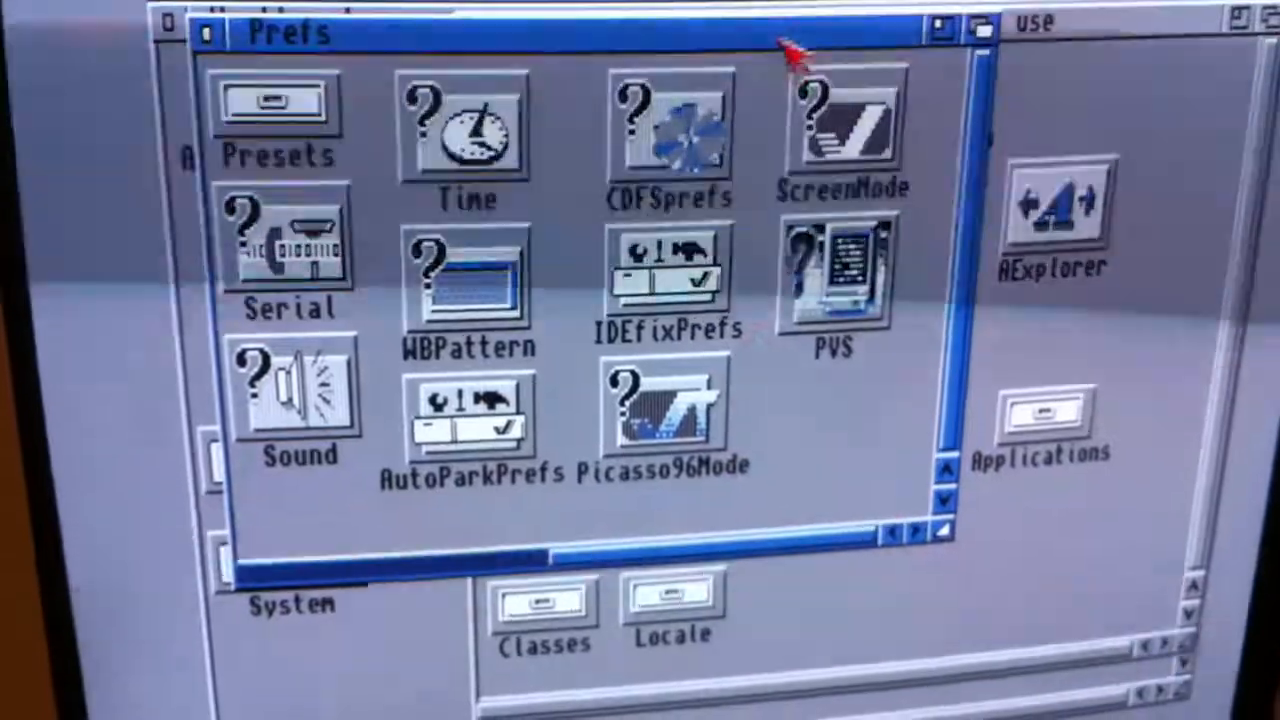
double_click(844, 130)
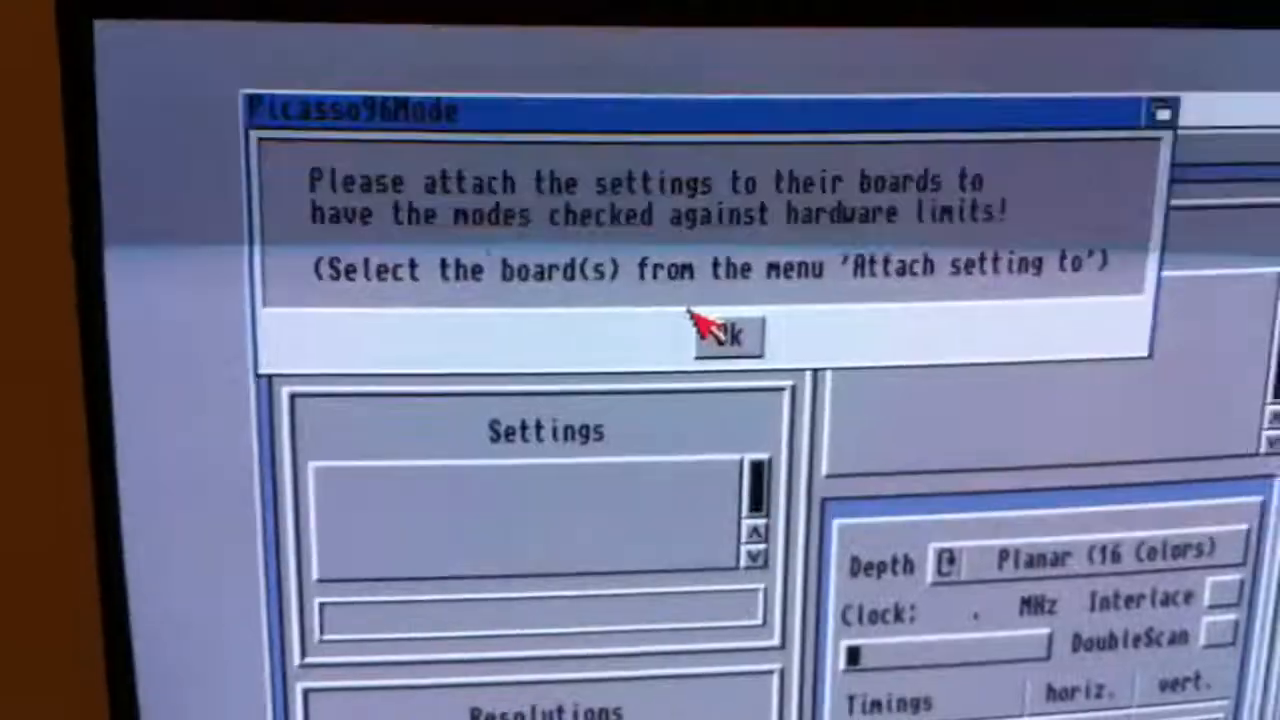
left_click(728, 336)
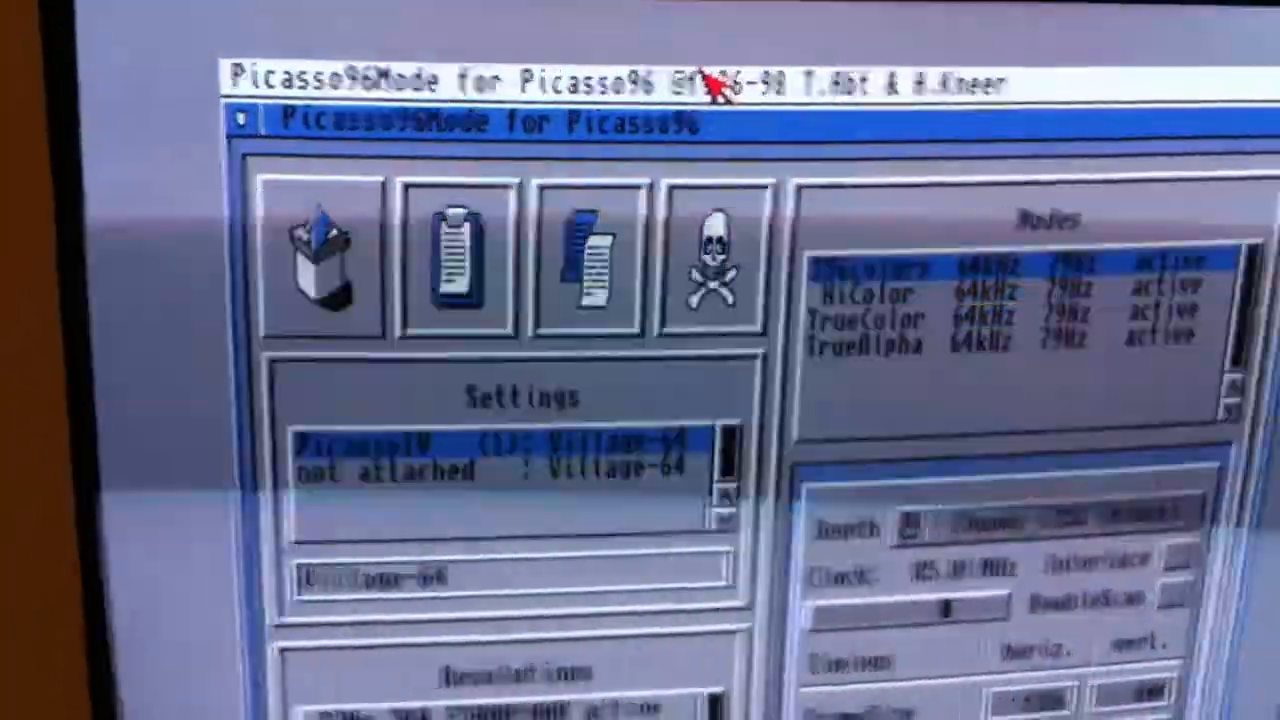
left_click(456, 88)
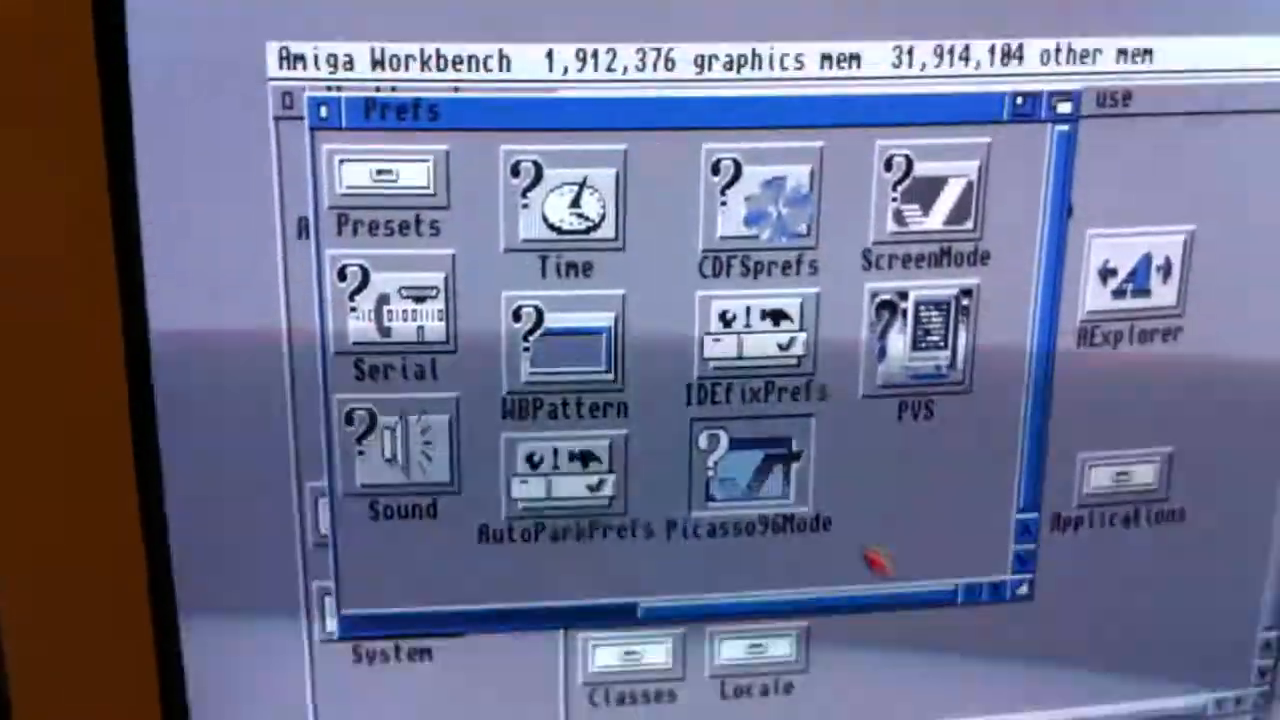
Step: Run PVS, dismiss its missing-monitor-files error, close System and acknowledge the IDE-fix demo notice after reboot
double_click(910, 350)
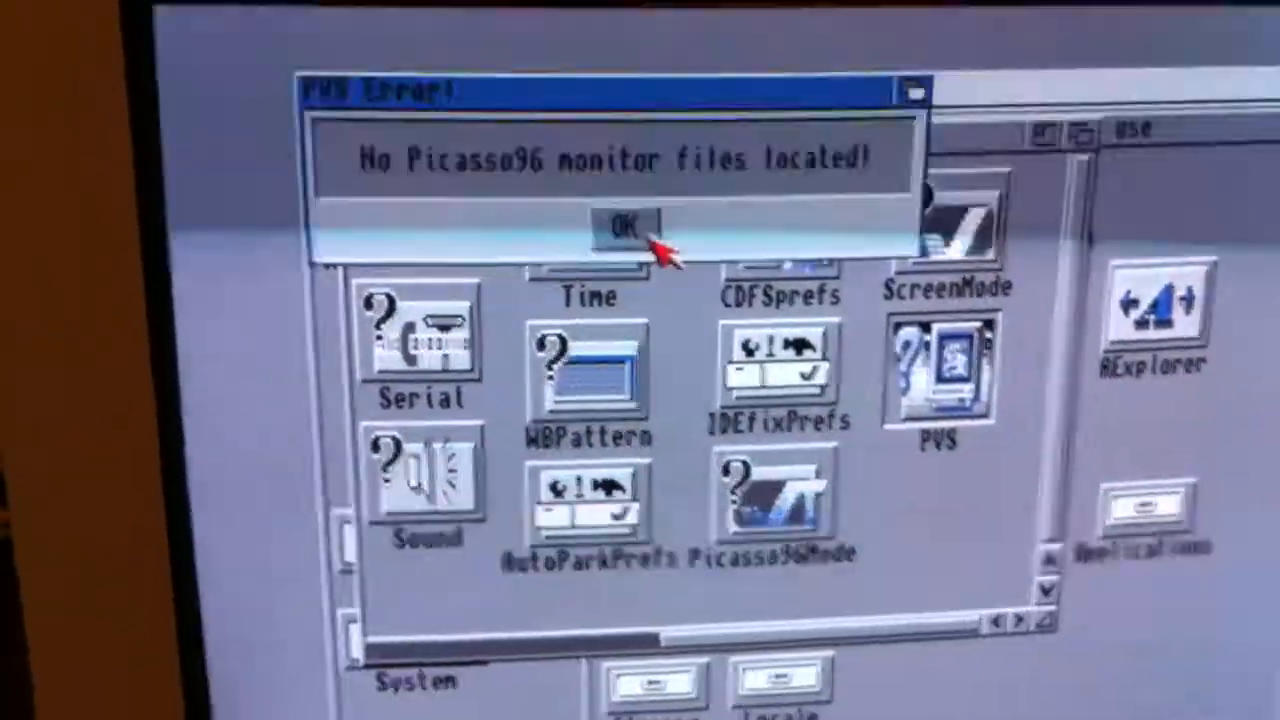
left_click(620, 224)
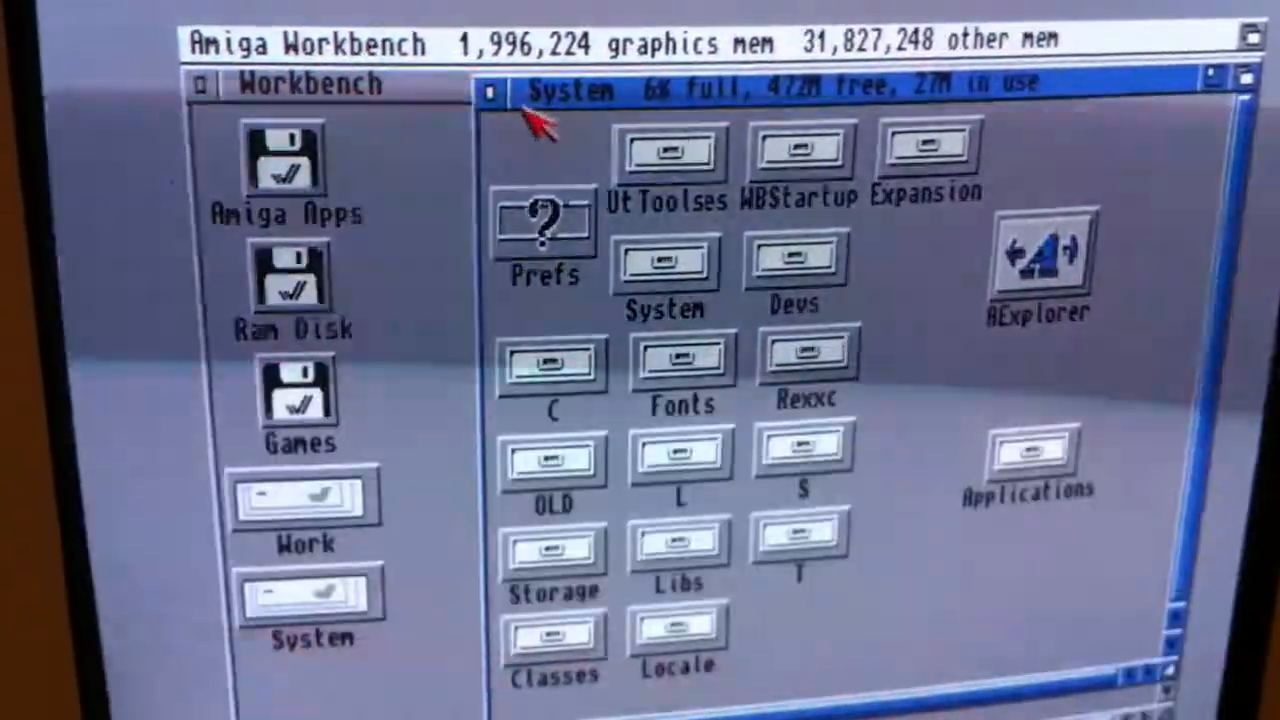
left_click(490, 90)
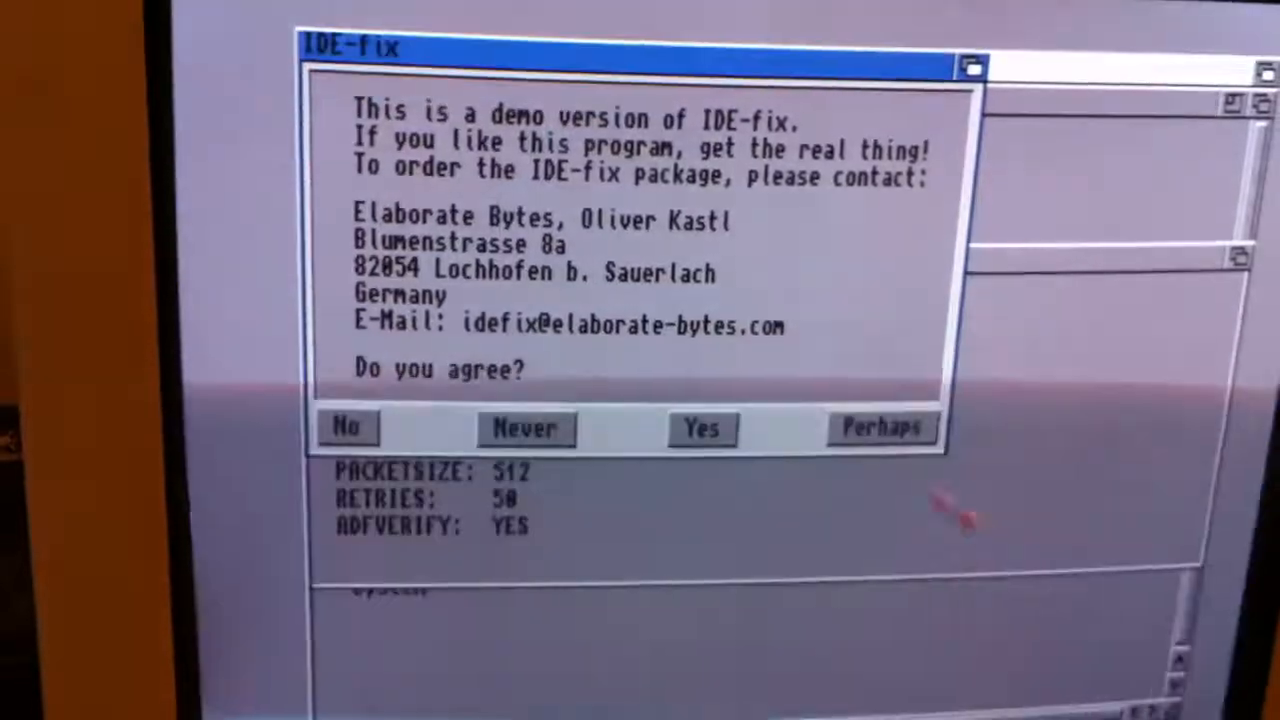
left_click(700, 428)
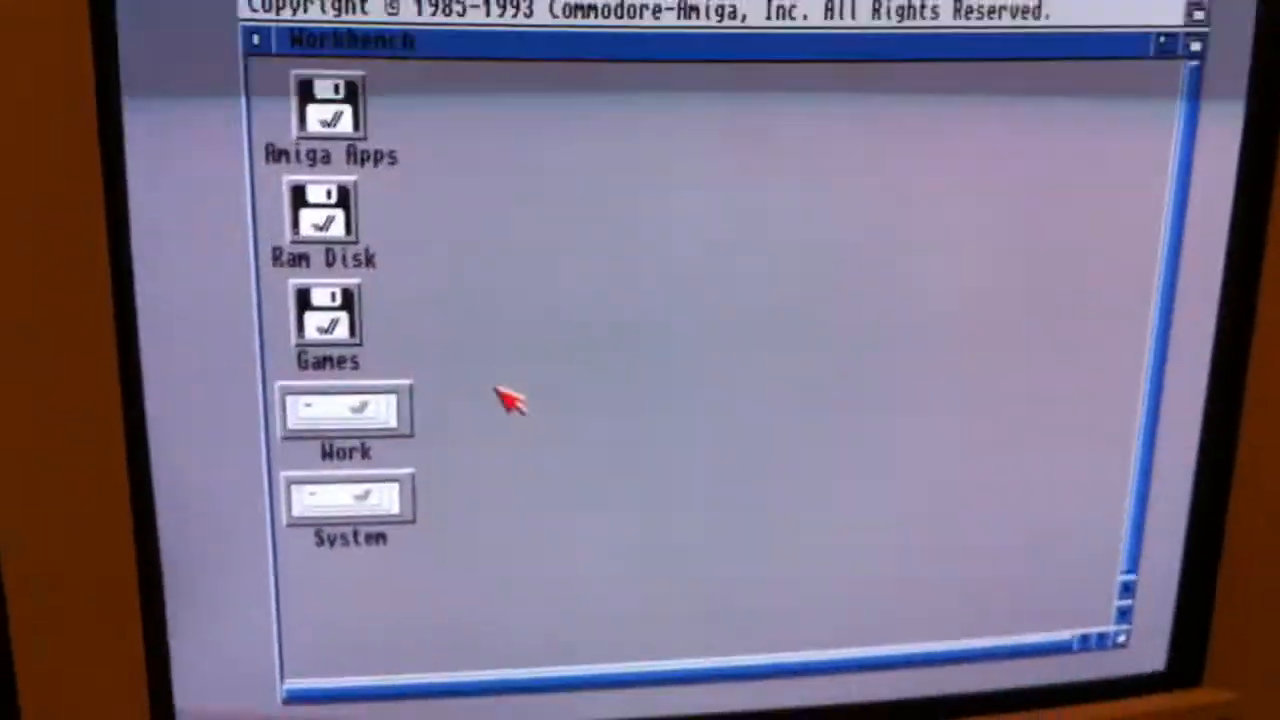
Step: Open System > Monitors showing P4_Flickerfixer, NTSC and PAL, with the window moved to the top
double_click(348, 498)
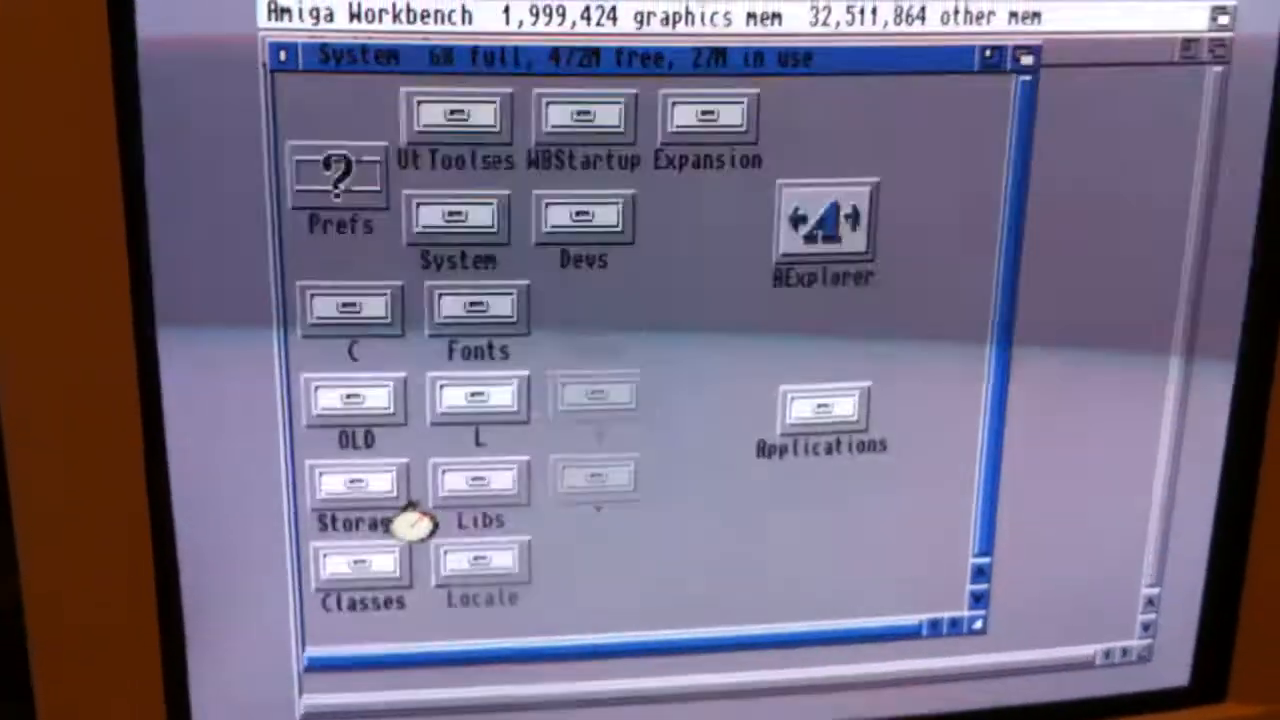
double_click(584, 216)
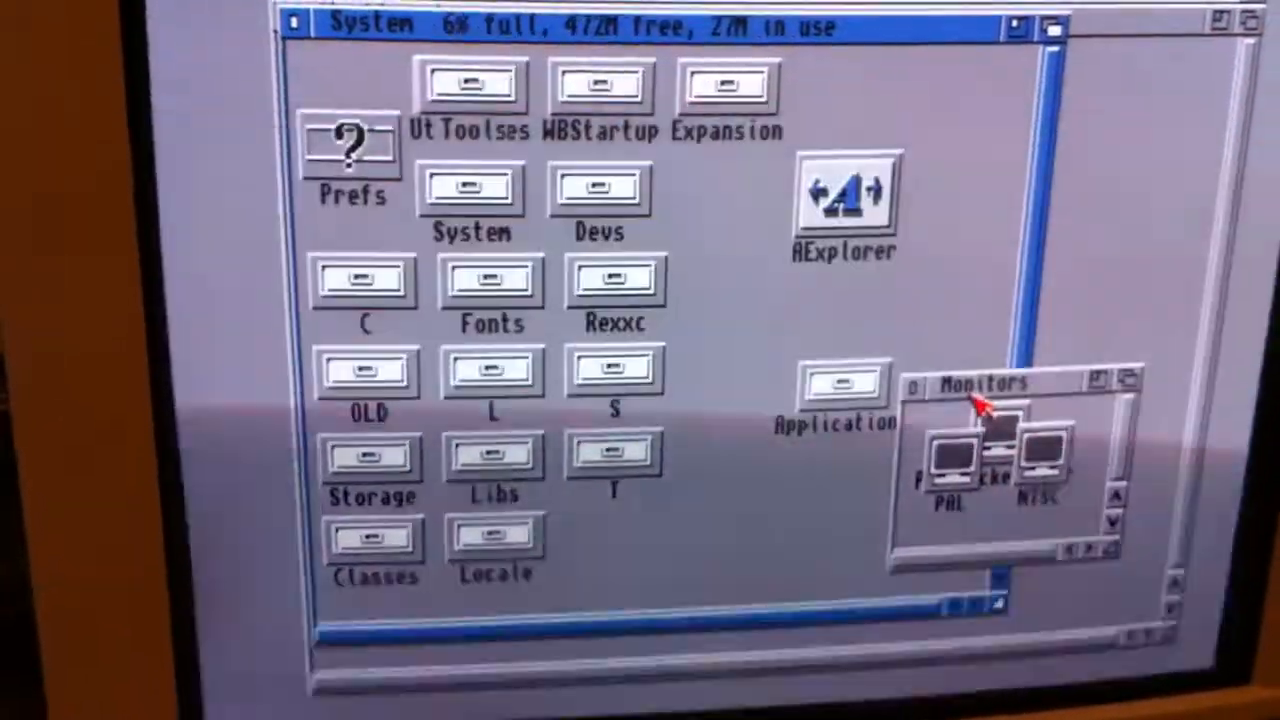
left_click_drag(976, 384, 404, 40)
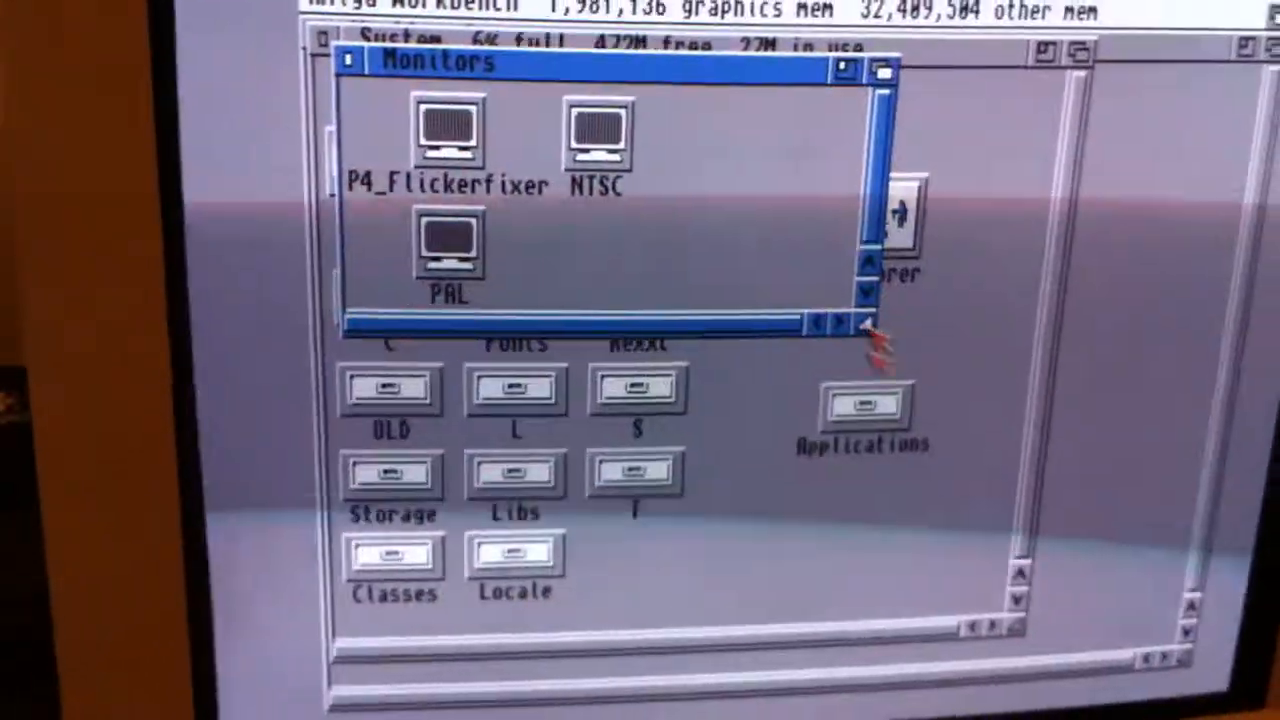
Step: Drag the PicassoIV driver from Storage into Monitors and start it
double_click(858, 410)
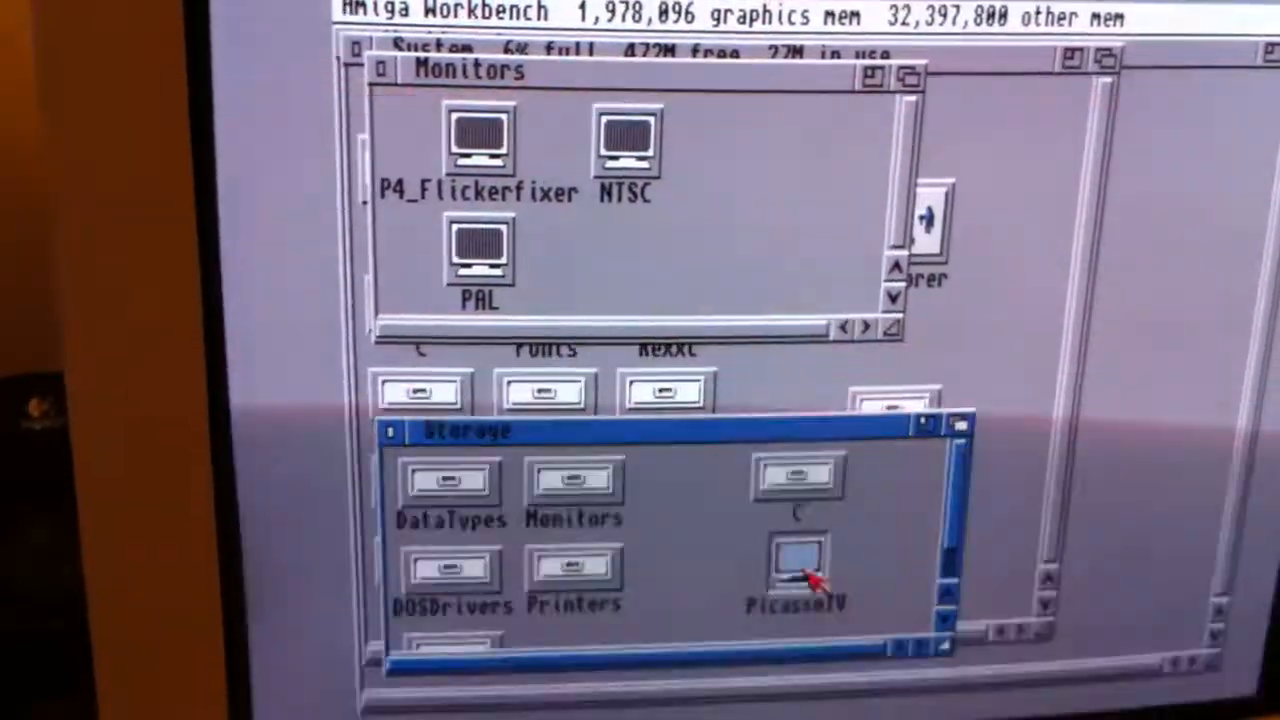
left_click_drag(796, 570, 644, 244)
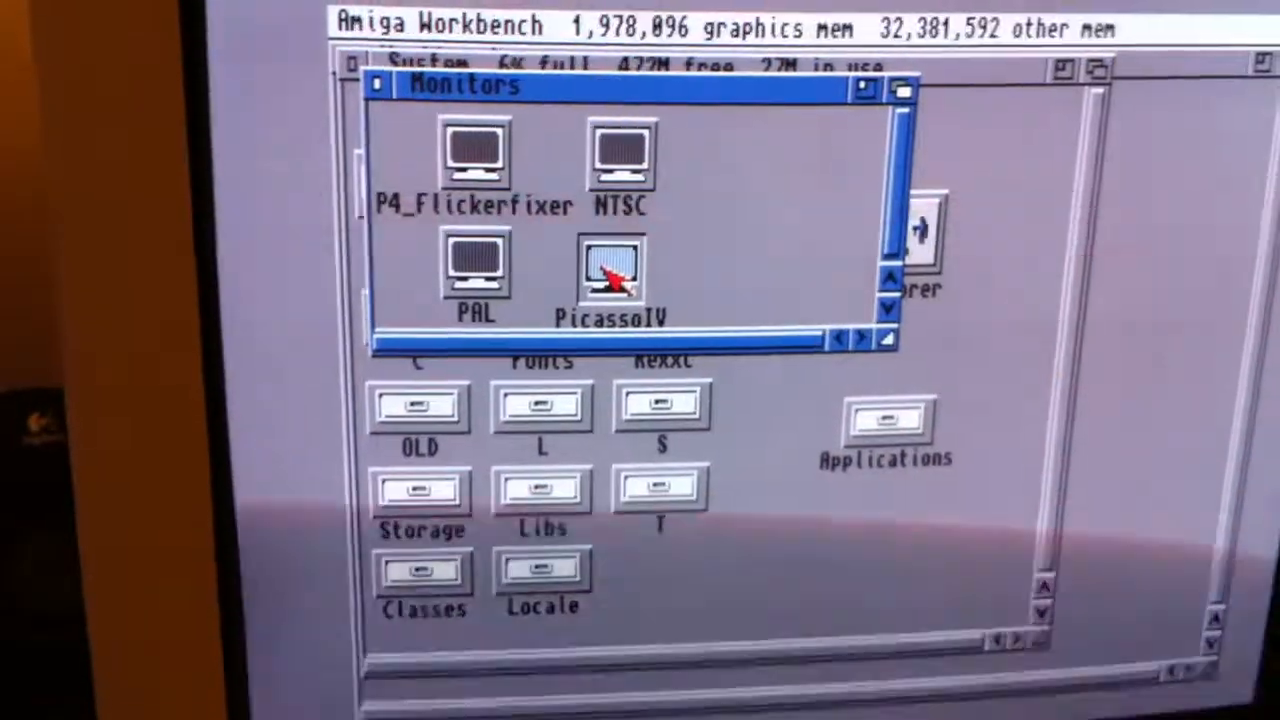
double_click(610, 270)
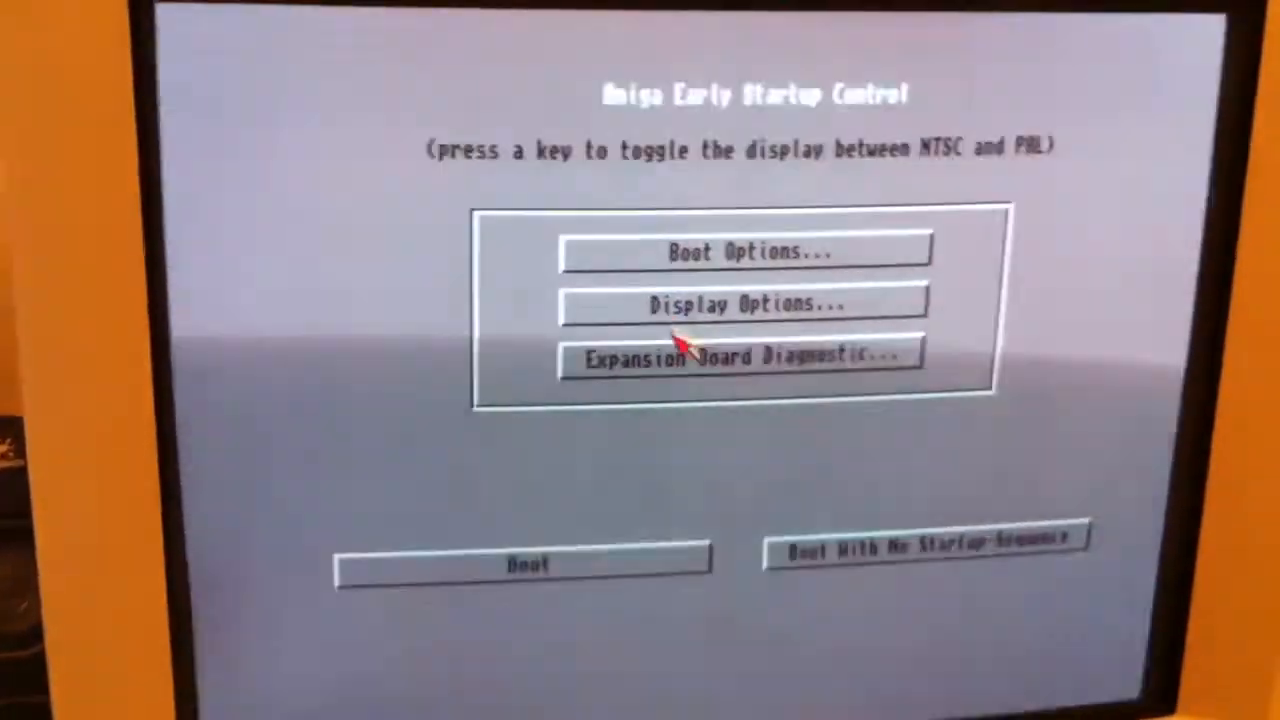
Step: Review the Expansion Board Diagnostic showing two working boards, then continue
left_click(744, 356)
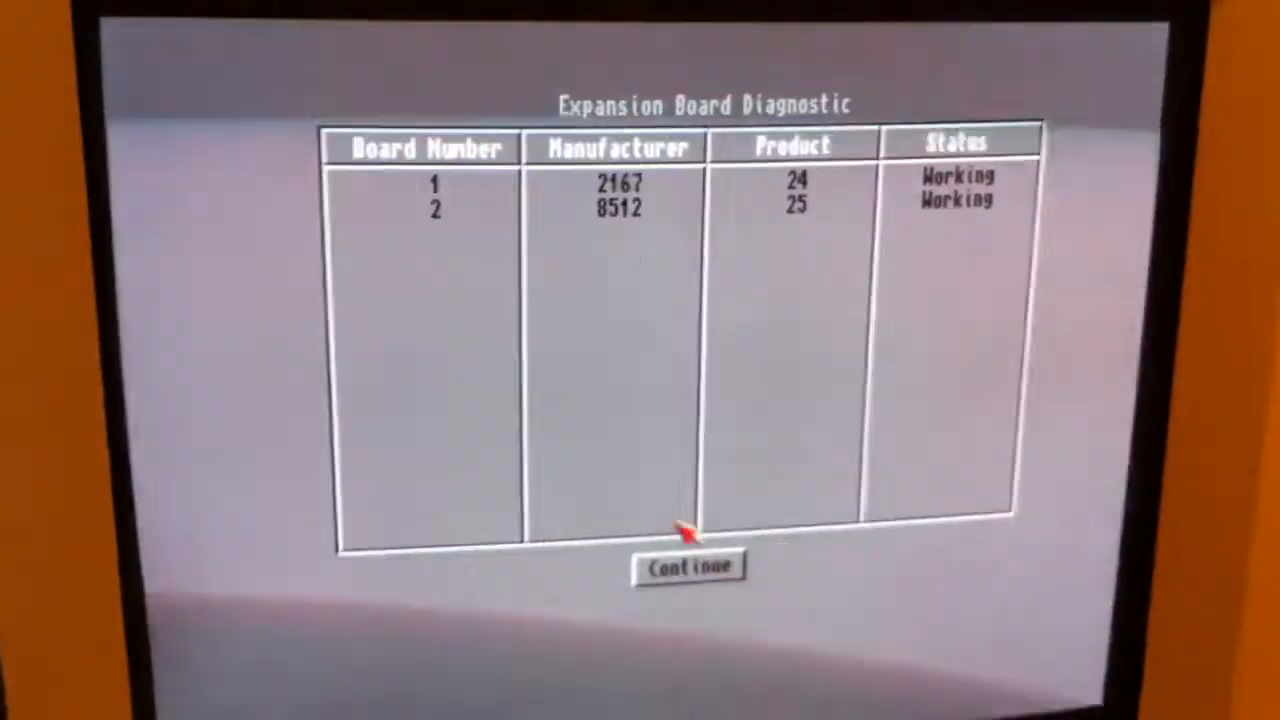
left_click(688, 568)
type("lo")
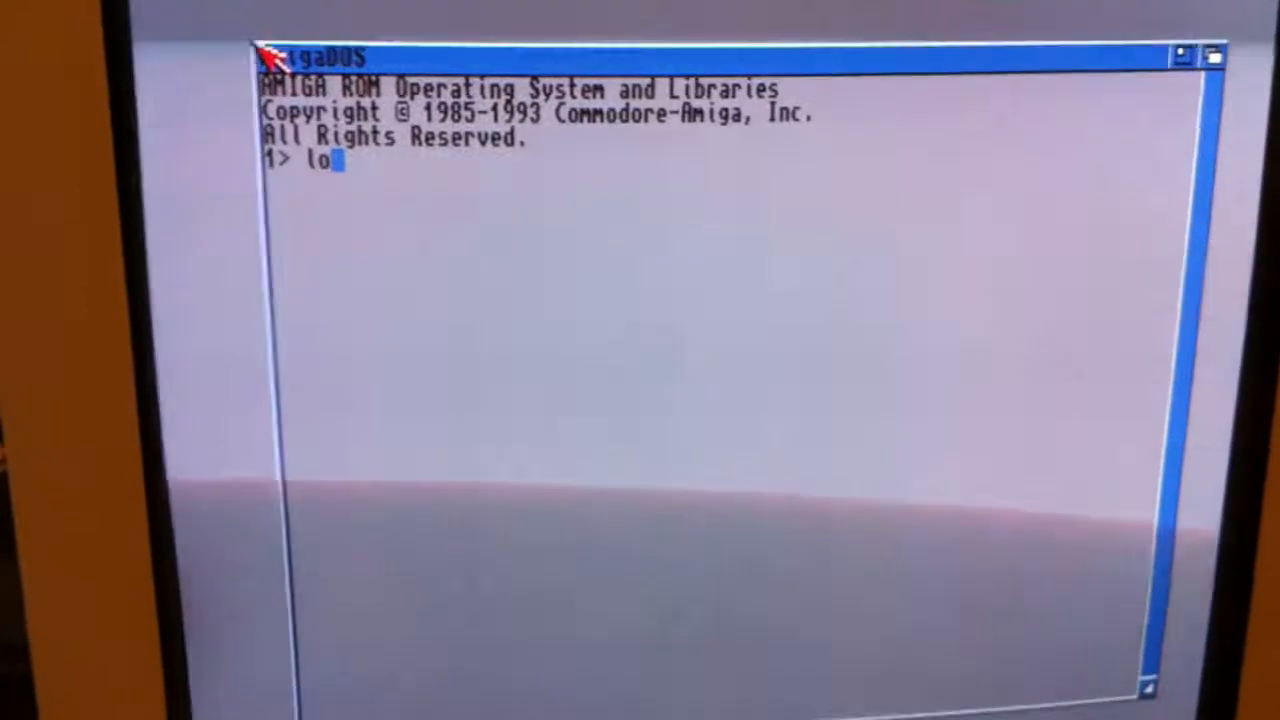
Step: Start Workbench with loadwb from the shell and cancel the ENV volume request
type("adwb")
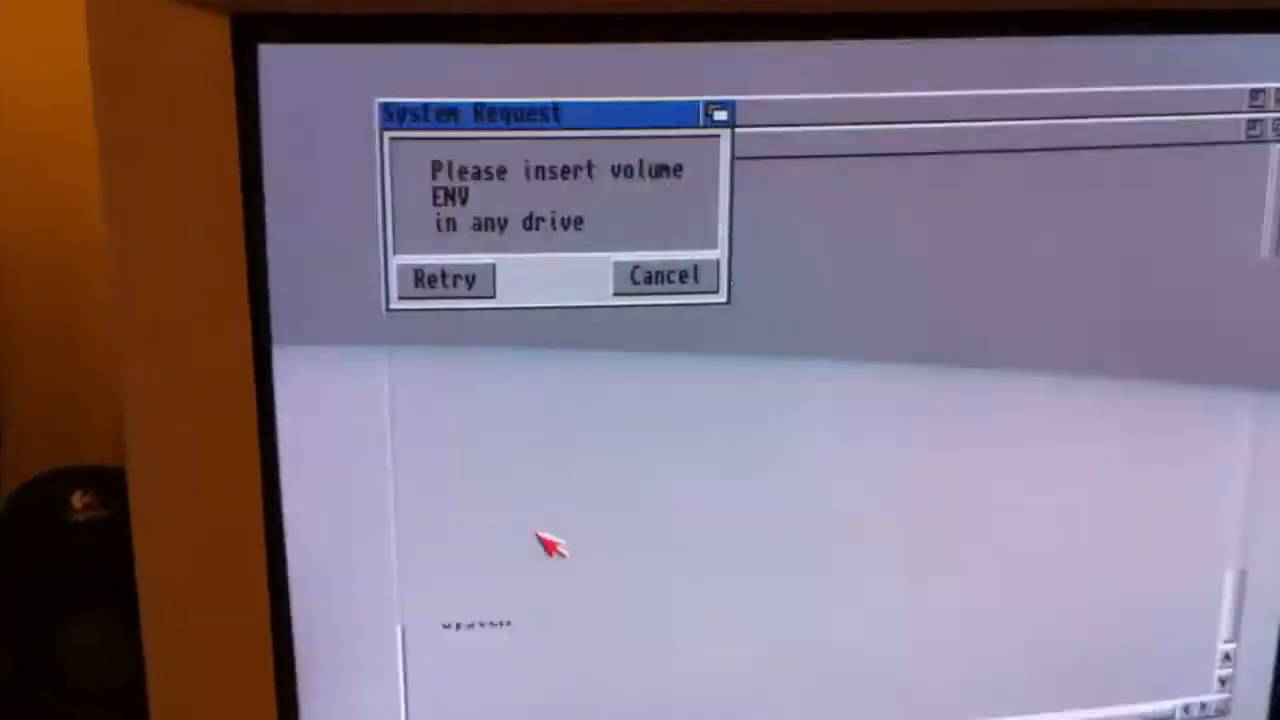
left_click(664, 276)
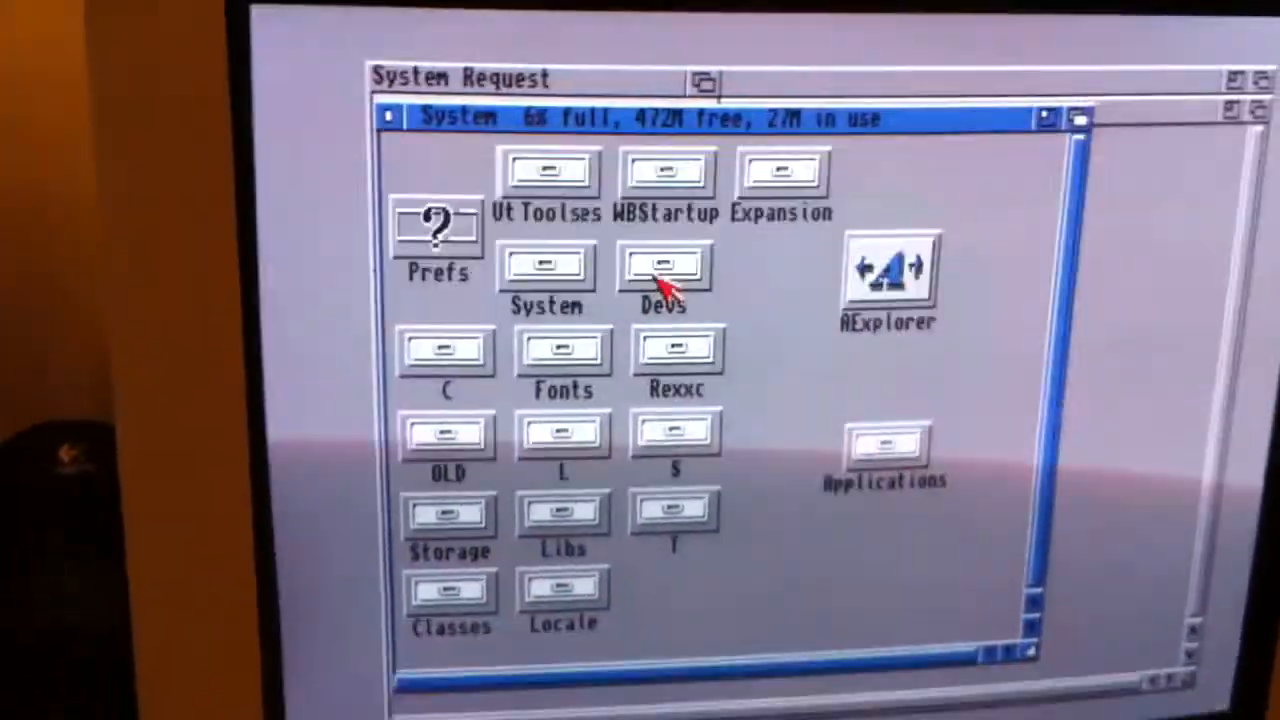
Step: Reopen the Devs, Monitors and Storage drawers, Monitors showing PAL and NTSC
double_click(660, 270)
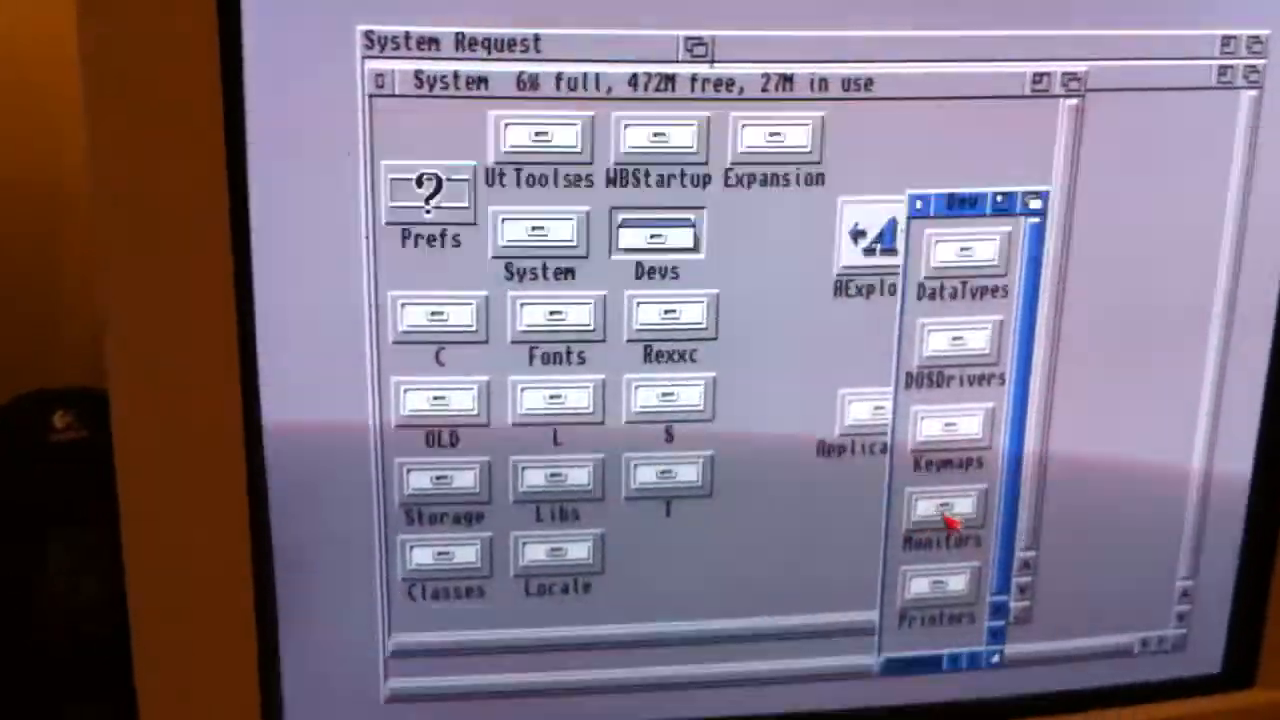
double_click(940, 510)
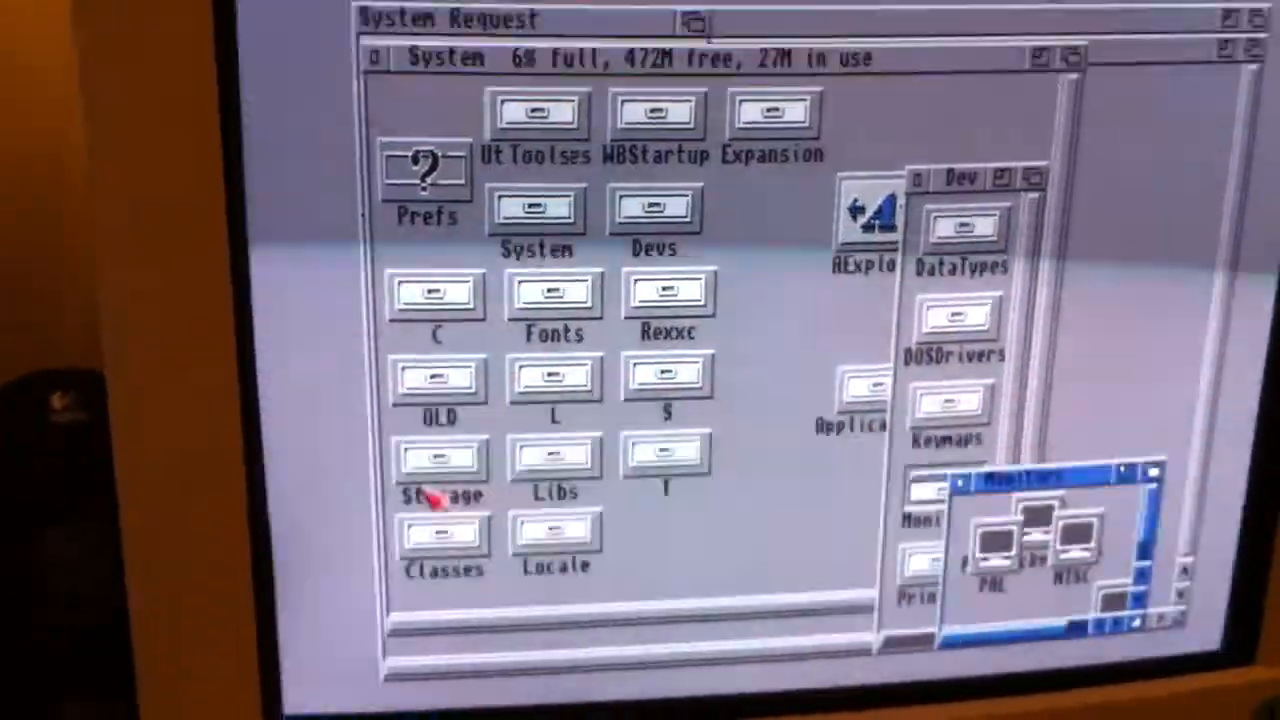
double_click(434, 460)
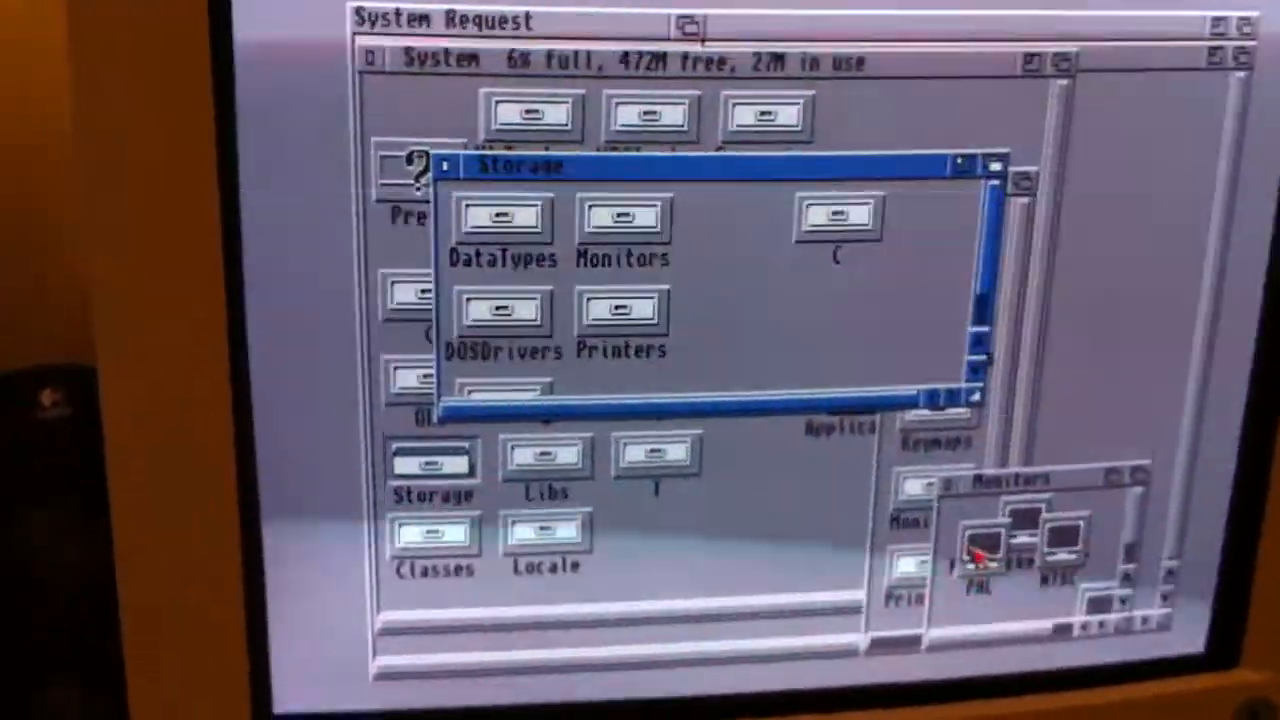